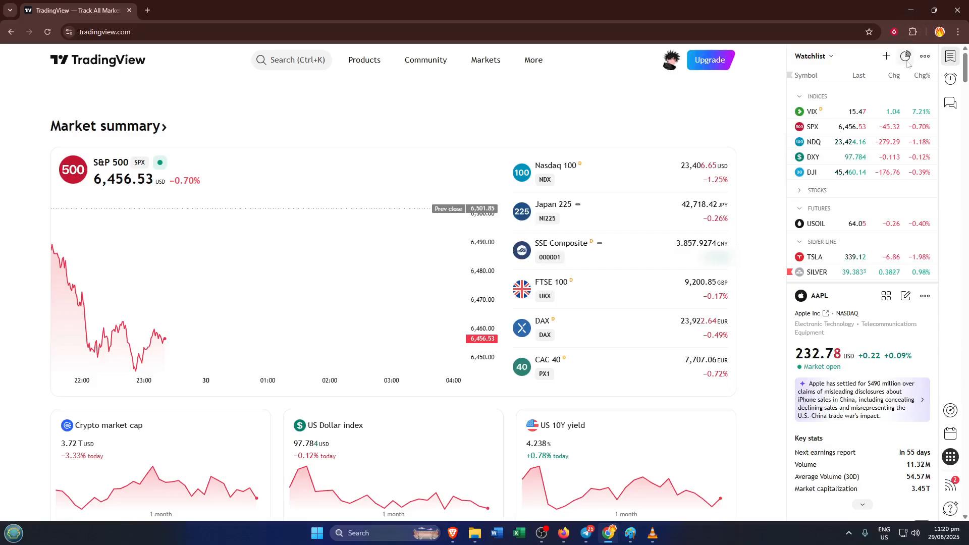
- Browse the Markets menu, then show the Products menu listing Supercharts and the screeners
{"action": "left_click", "coordinate": [486, 59]}
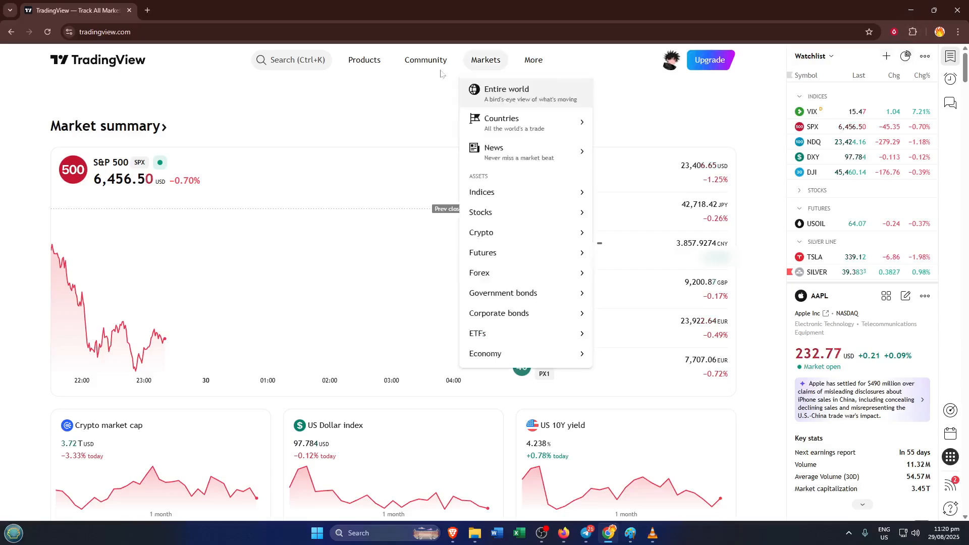
{"action": "left_click", "coordinate": [241, 77]}
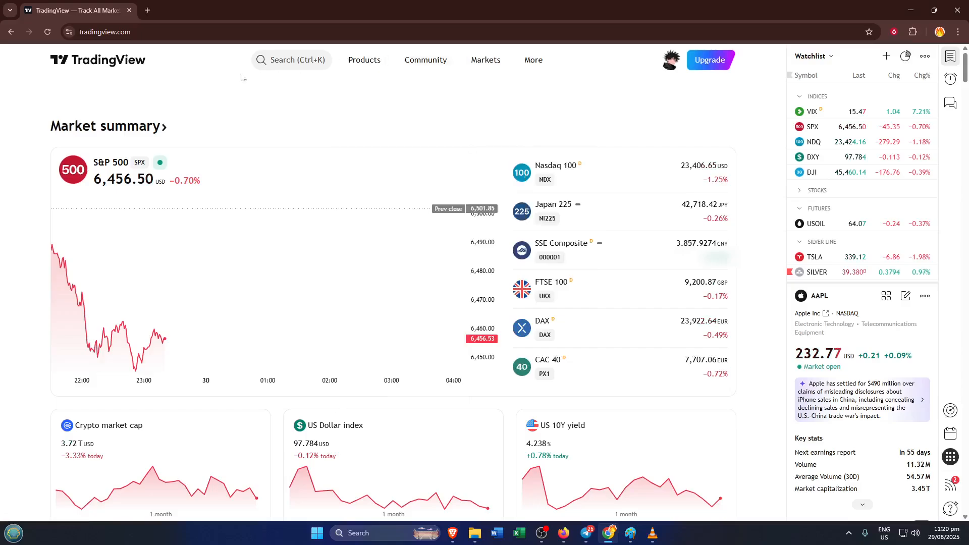
{"action": "left_click", "coordinate": [364, 60]}
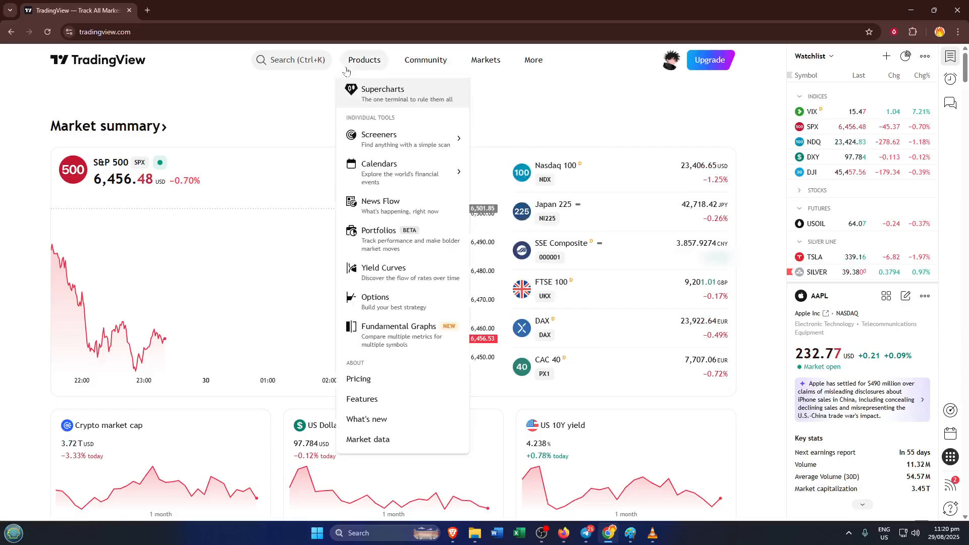
{"action": "mouse_move", "coordinate": [358, 70]}
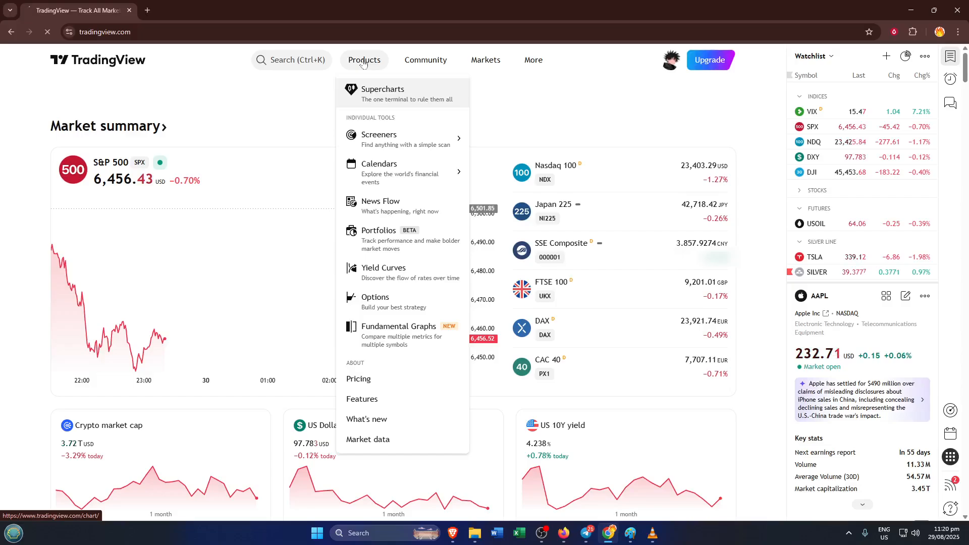
- Launch Supercharts on BTCUSD daily and add the Relative Strength Index (RSI 14) via an 'rs' search
{"action": "left_click", "coordinate": [381, 93]}
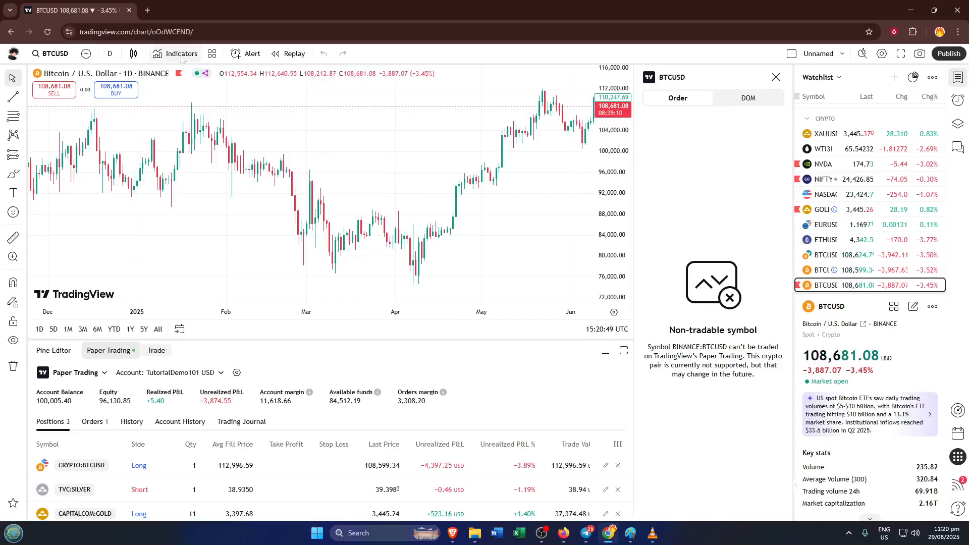
{"action": "left_click", "coordinate": [181, 53]}
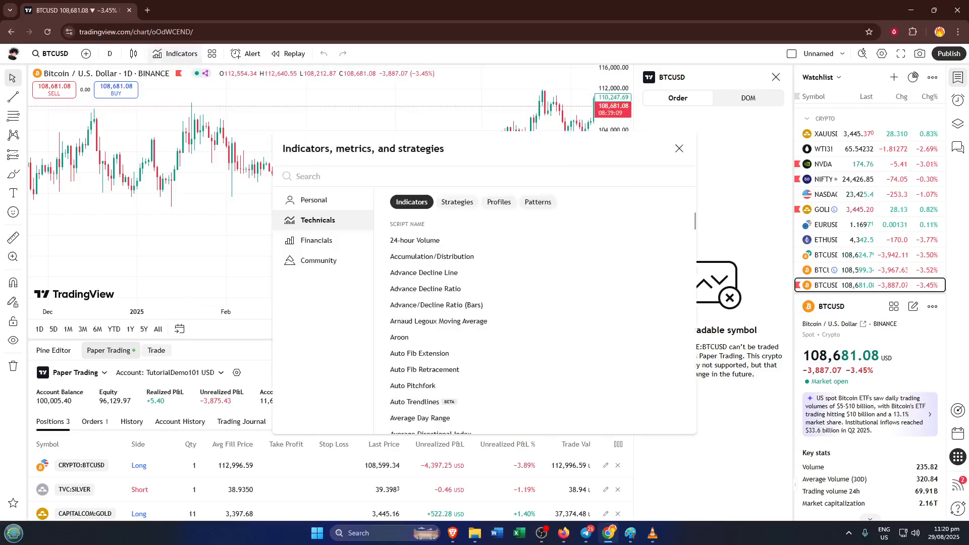
{"action": "type", "text": "rsi"}
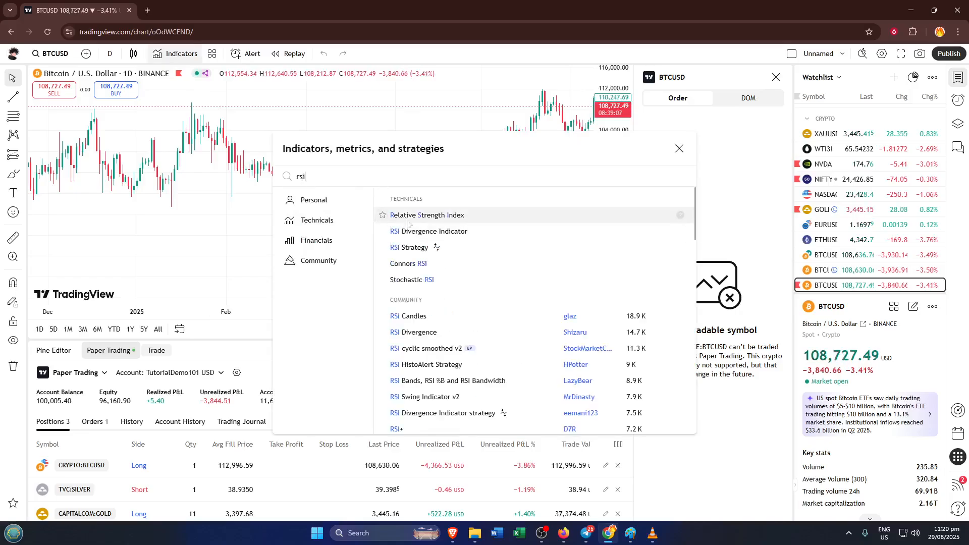
{"action": "left_click", "coordinate": [426, 214]}
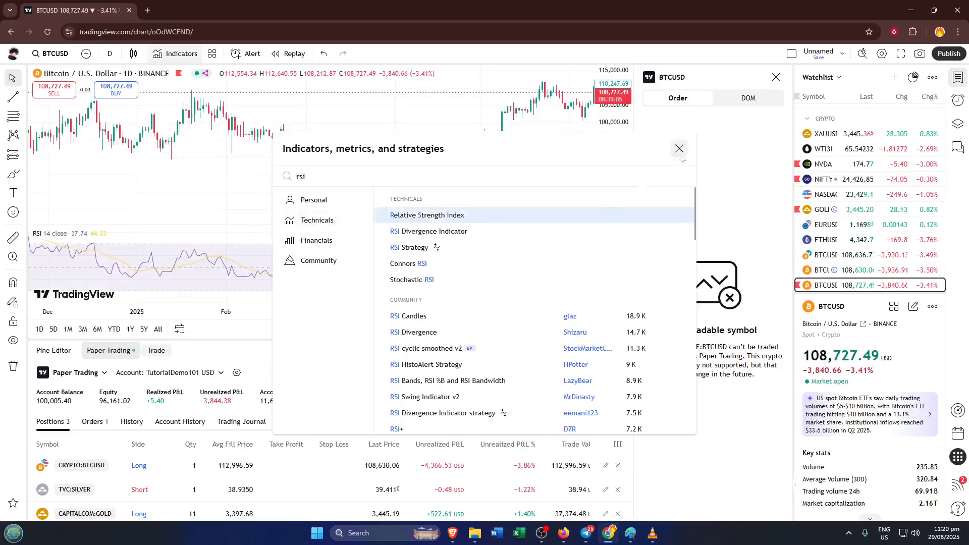
{"action": "left_click", "coordinate": [678, 148]}
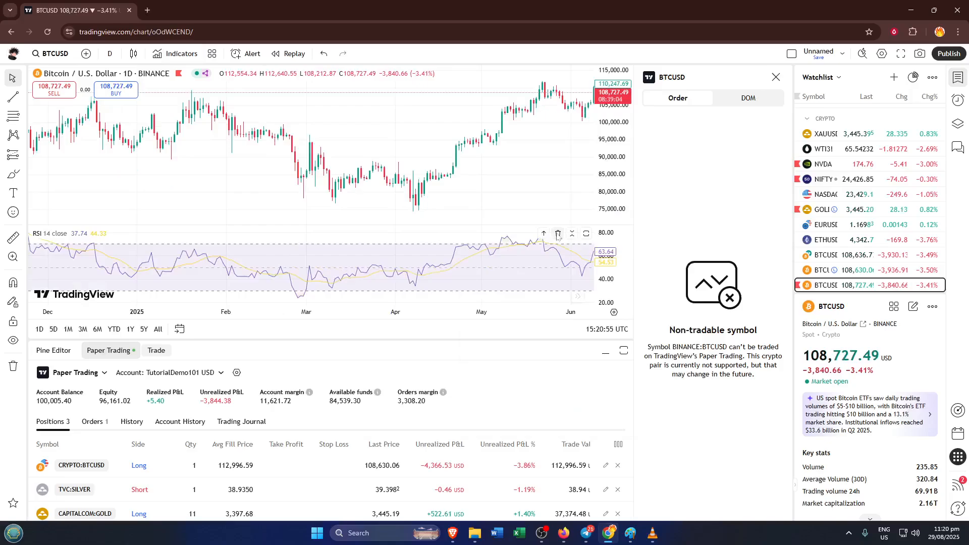
{"action": "mouse_move", "coordinate": [556, 233]}
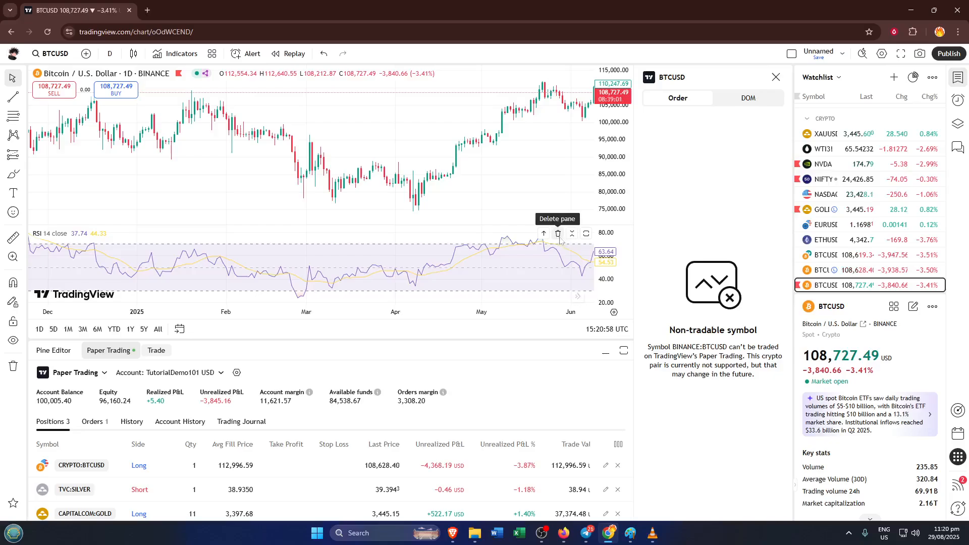
- Delete the RSI pane so the BTCUSD chart shows only price candles
{"action": "left_click", "coordinate": [557, 233]}
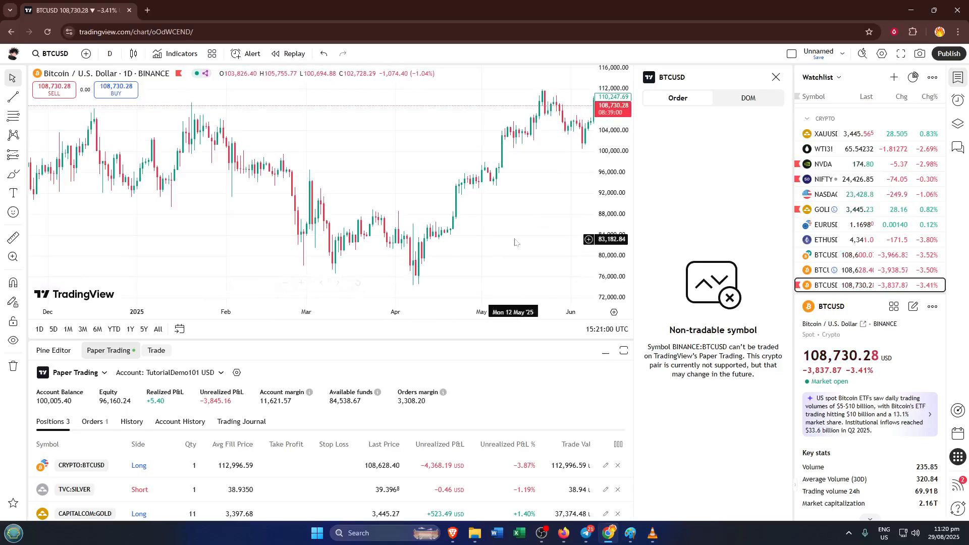
{"action": "mouse_move", "coordinate": [503, 216]}
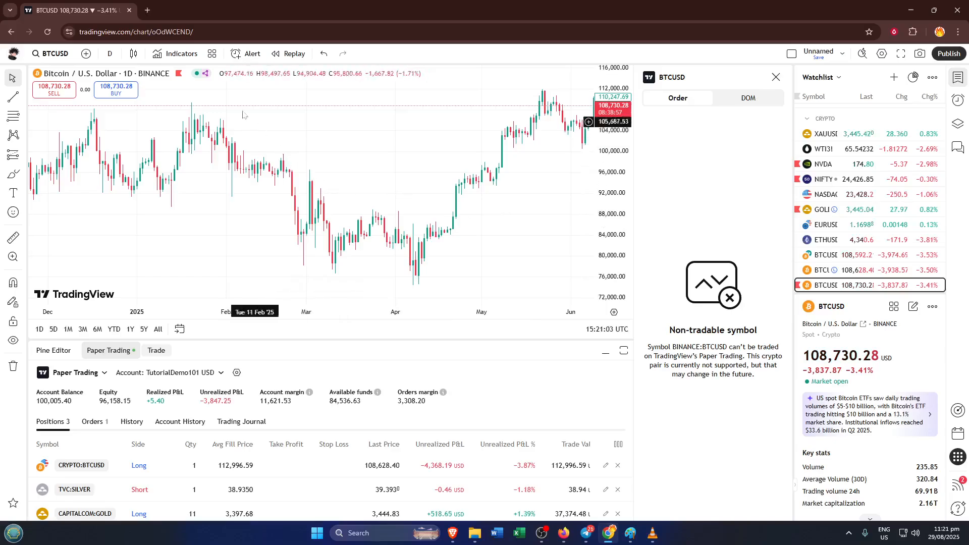
- Re-add the Relative Strength Index beneath the price candles by searching 'rsi' in Indicators
{"action": "left_click", "coordinate": [181, 53]}
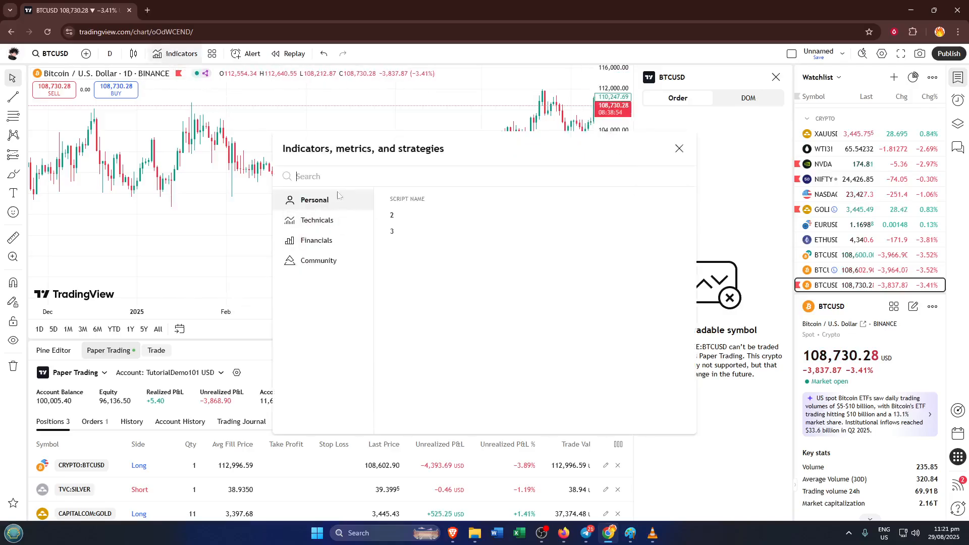
{"action": "type", "text": "rs"}
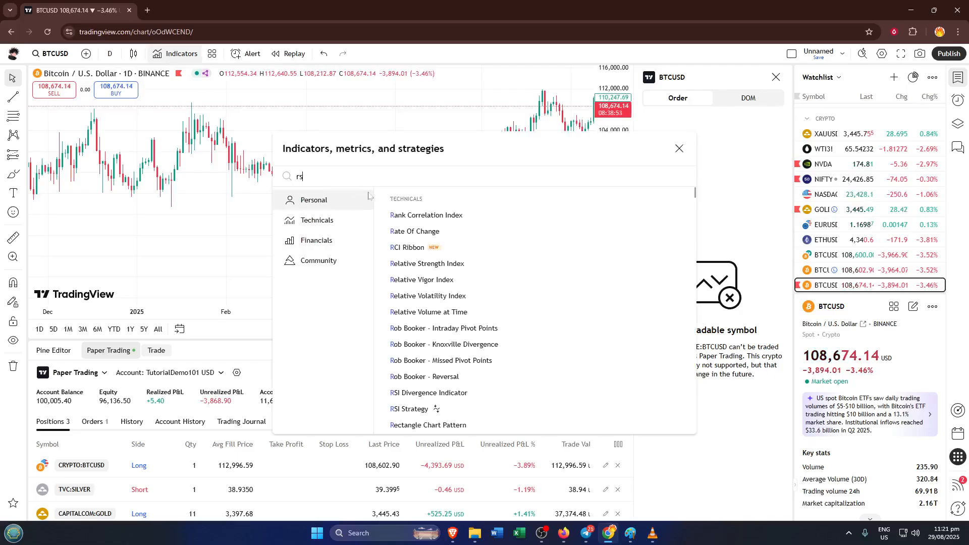
{"action": "type", "text": "i"}
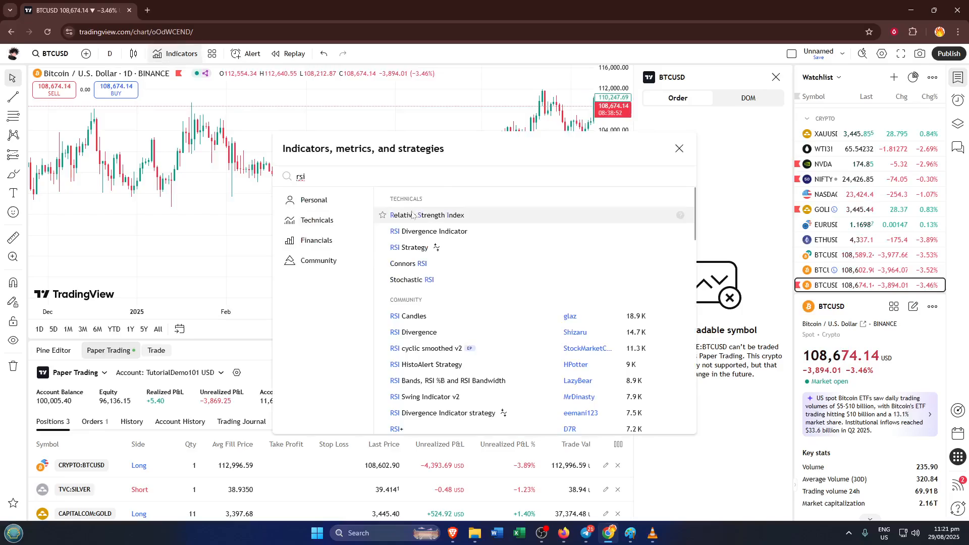
{"action": "left_click", "coordinate": [425, 215]}
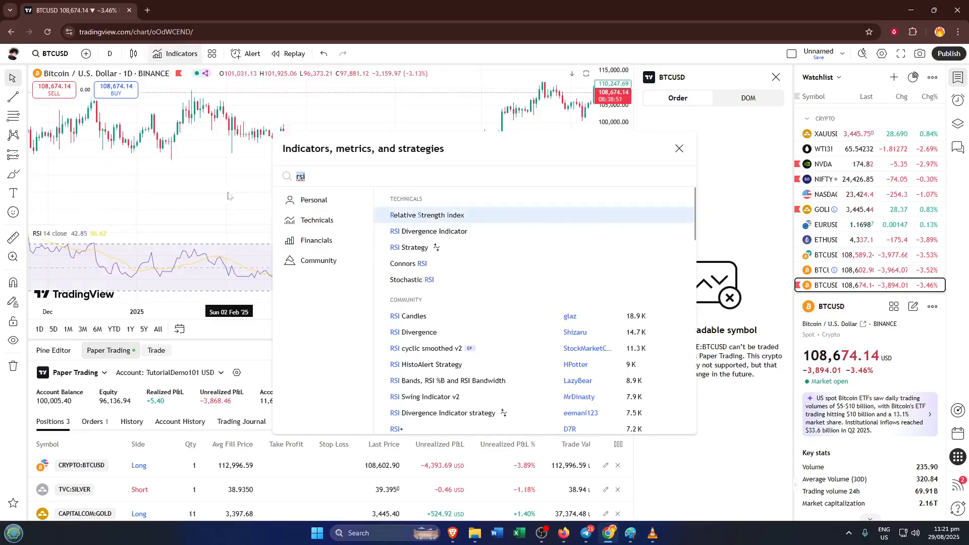
{"action": "left_click", "coordinate": [678, 148]}
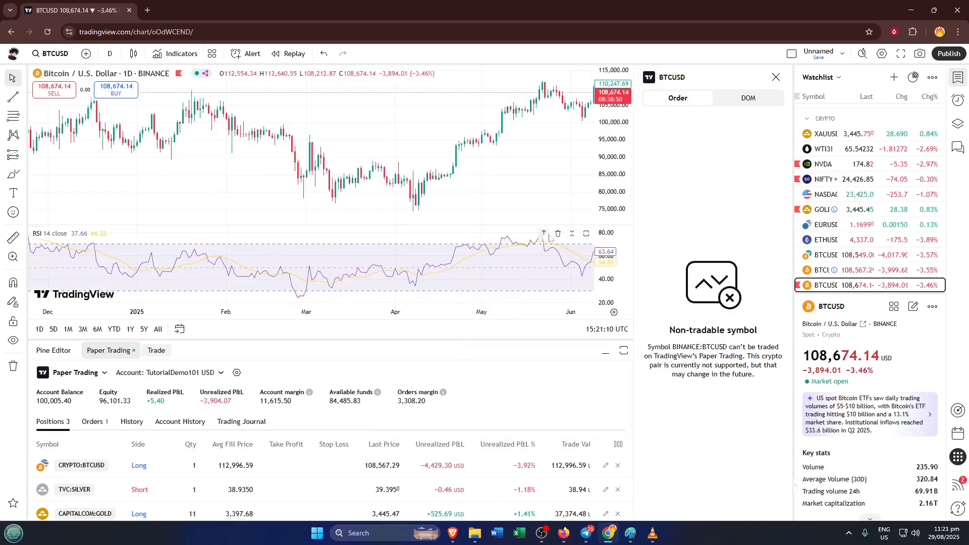
{"action": "mouse_move", "coordinate": [558, 234]}
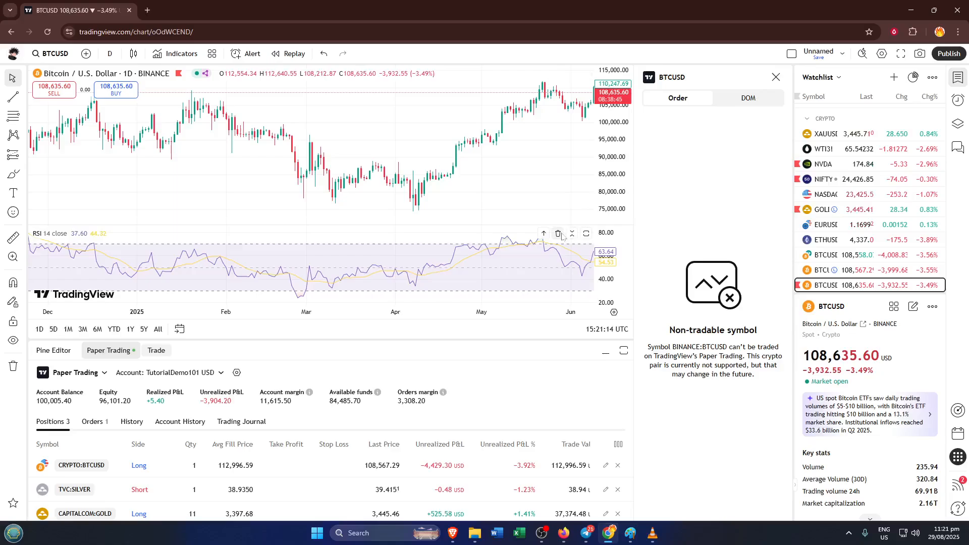
{"action": "mouse_move", "coordinate": [233, 232]}
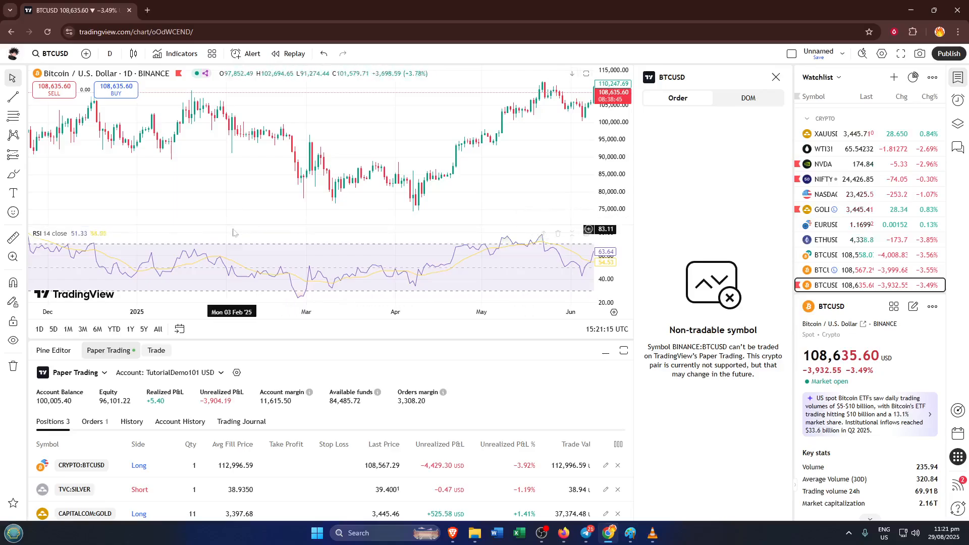
{"action": "mouse_move", "coordinate": [324, 220]}
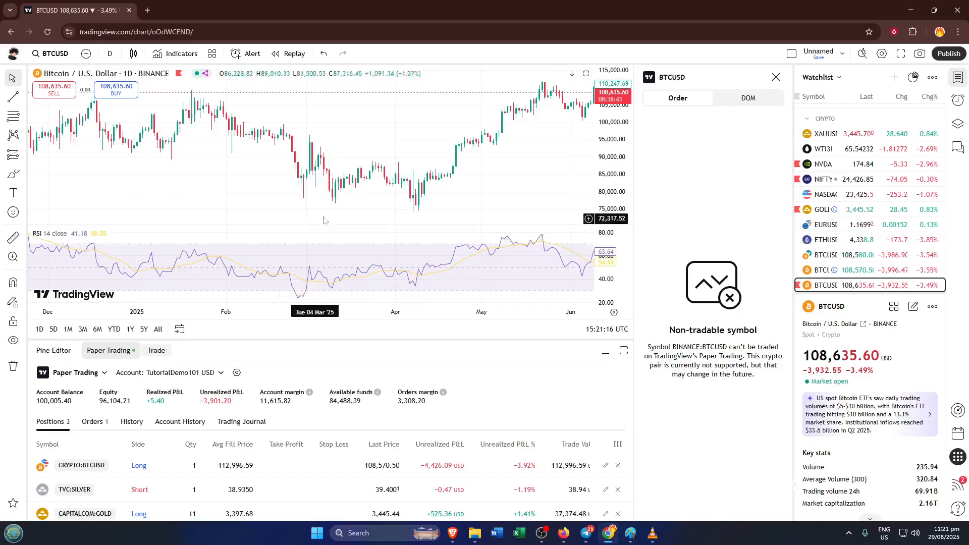